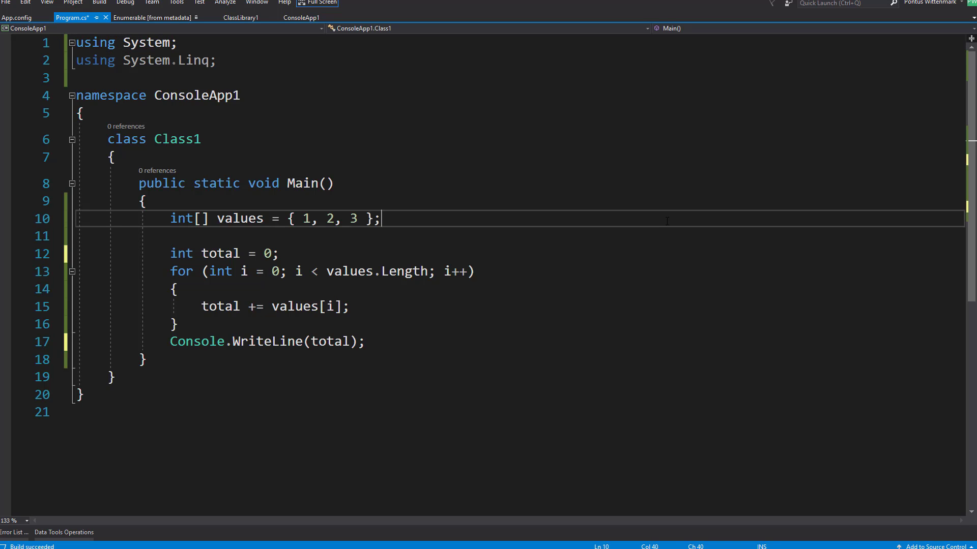
Step: Save the program and add a new line below the first WriteLine
double_click(181, 218)
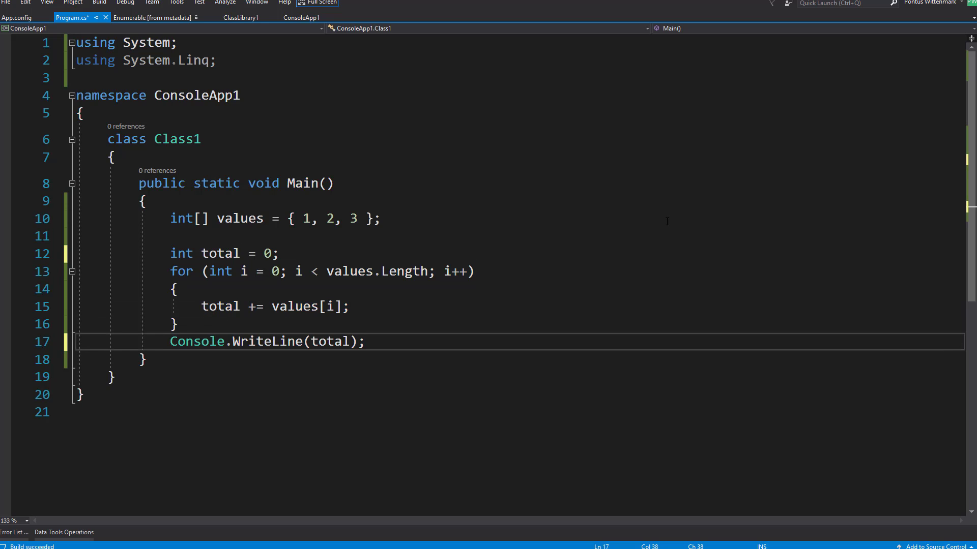
key(ctrl+s)
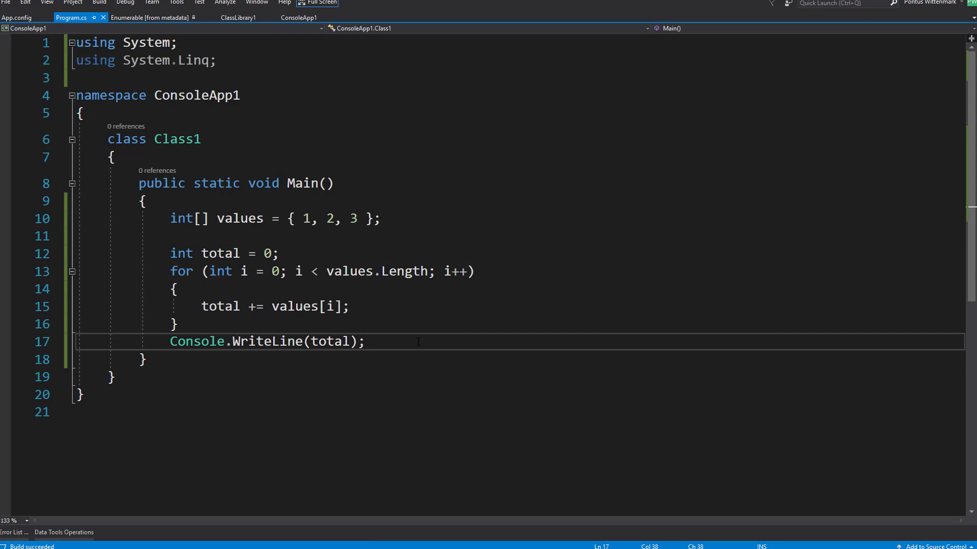
key(Enter)
text(Console.WriteLine(values.);)
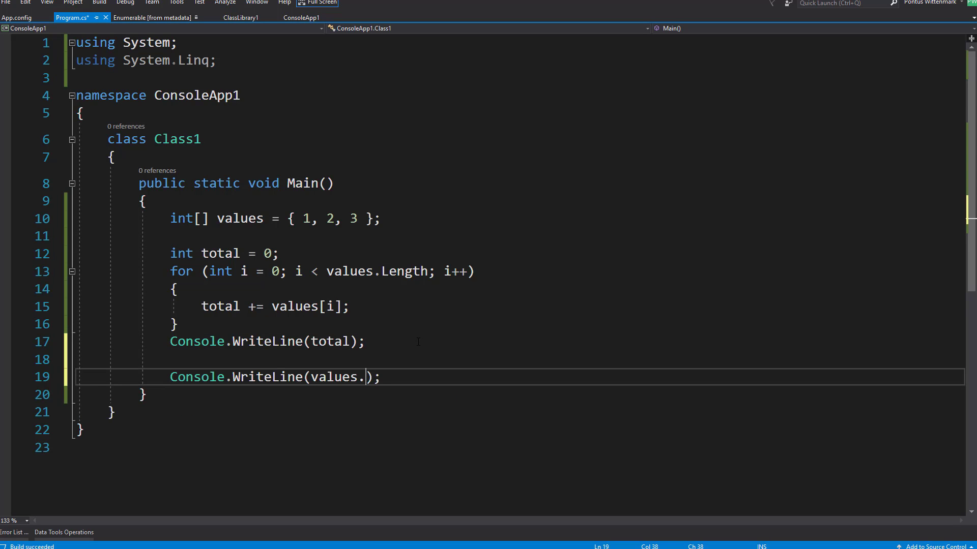
Step: Make the second WriteLine print values.Aggregate((sum, next) => sum + next)
text(agg)
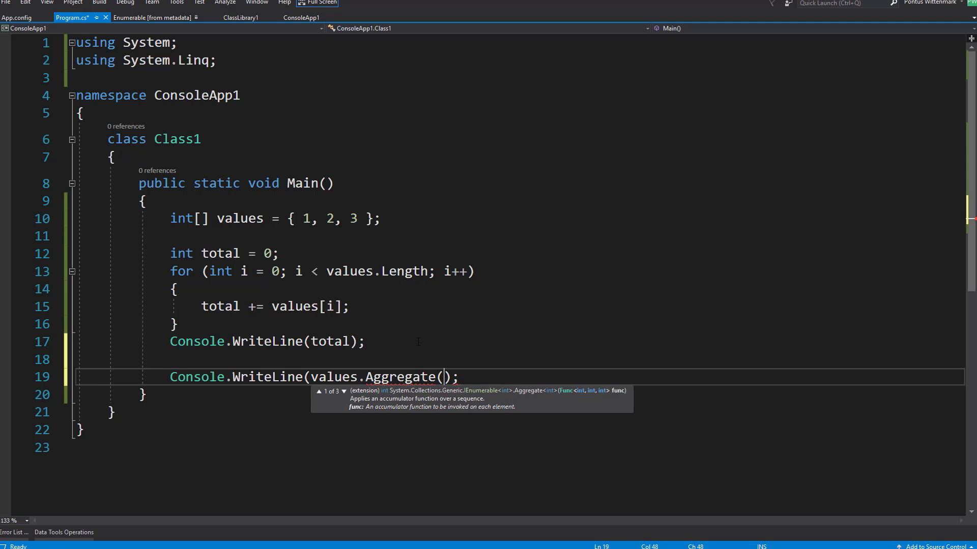
text(()
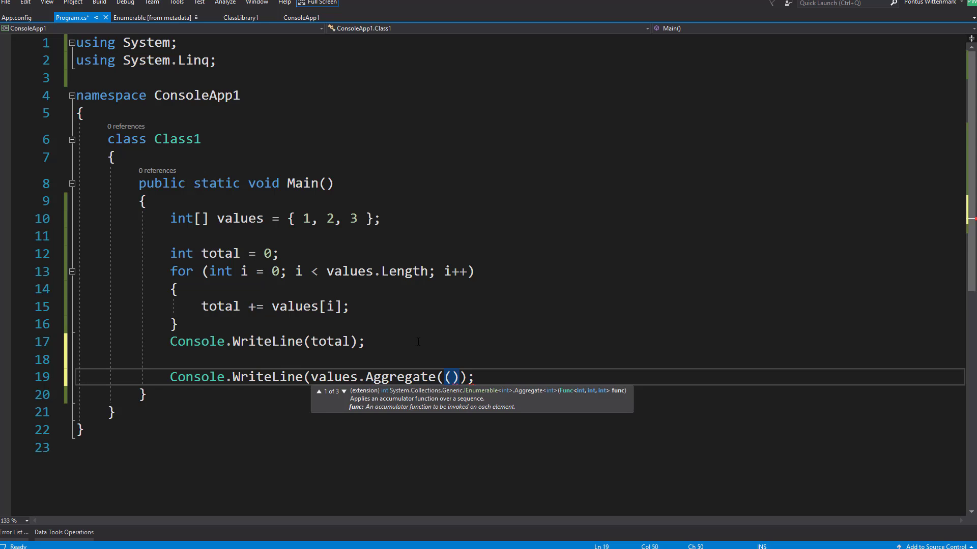
text(sum)
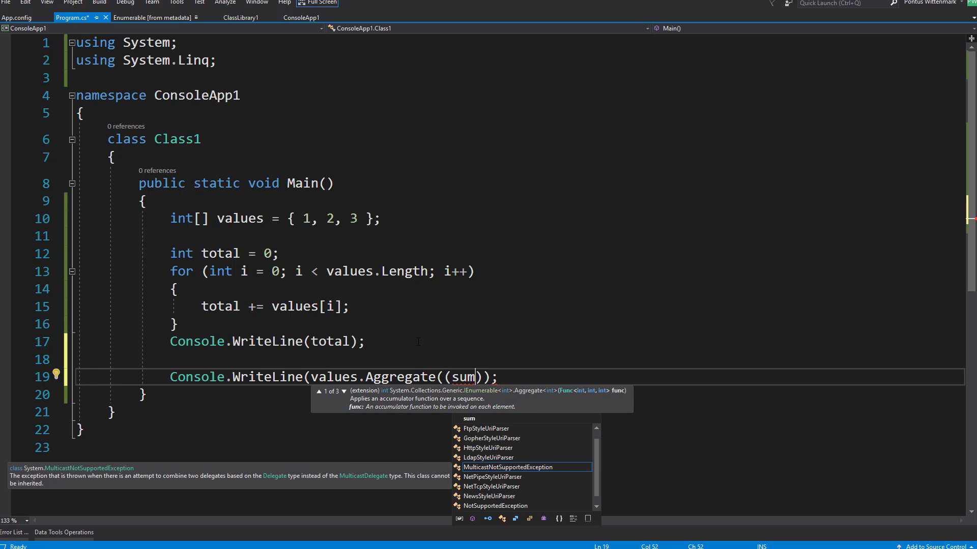
text(, nex)
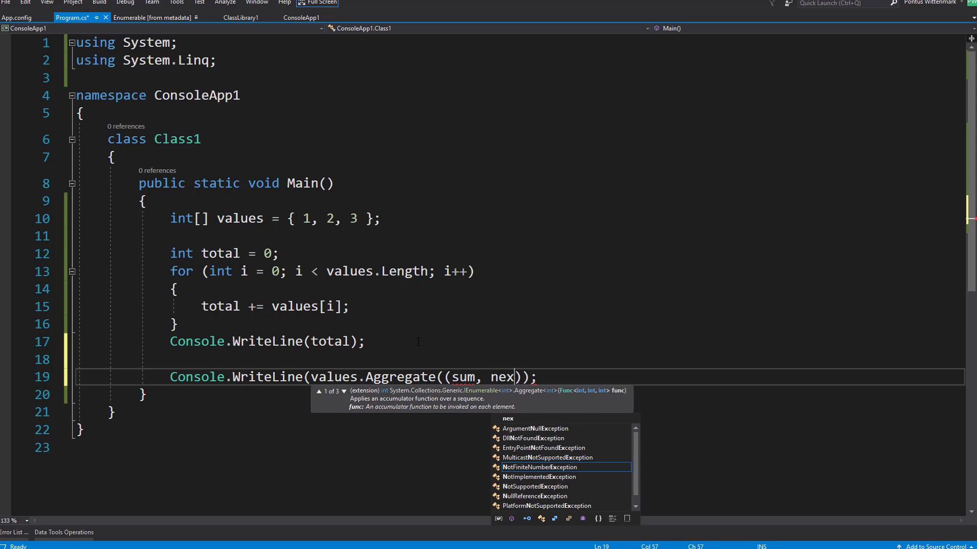
text(t)
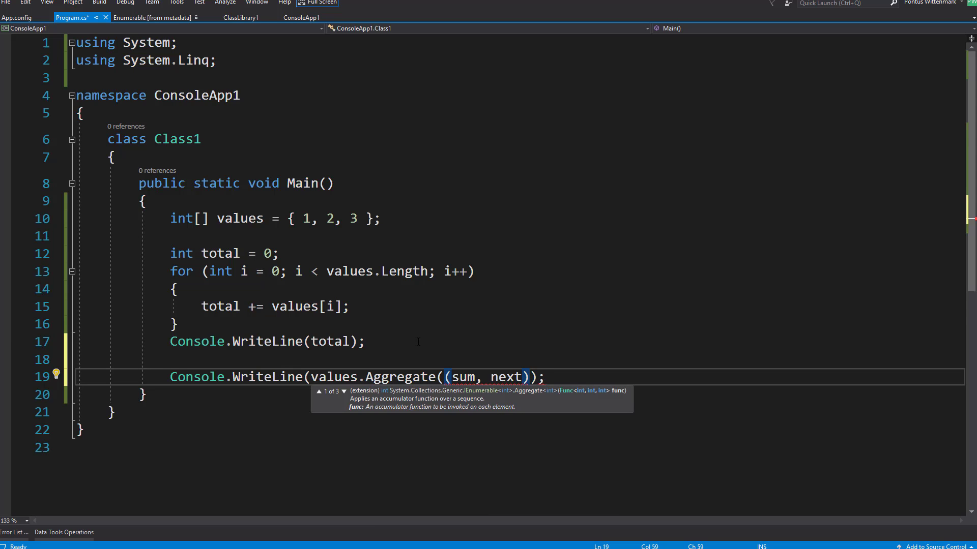
text(0)
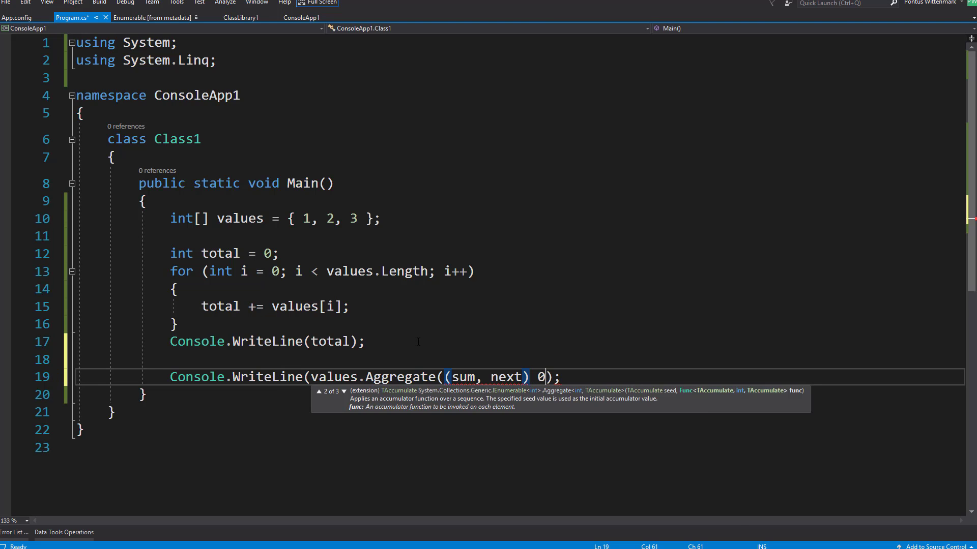
text(=> sum +)
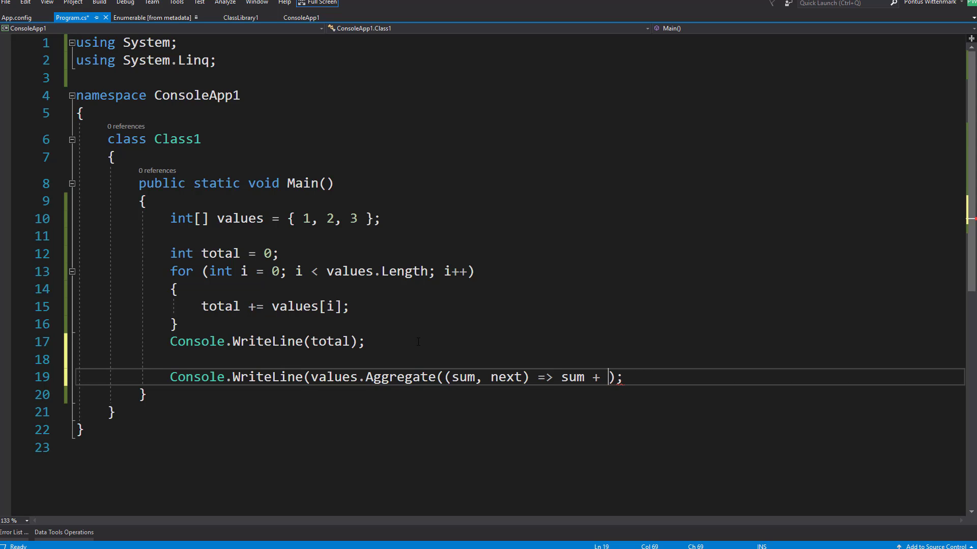
text(next)
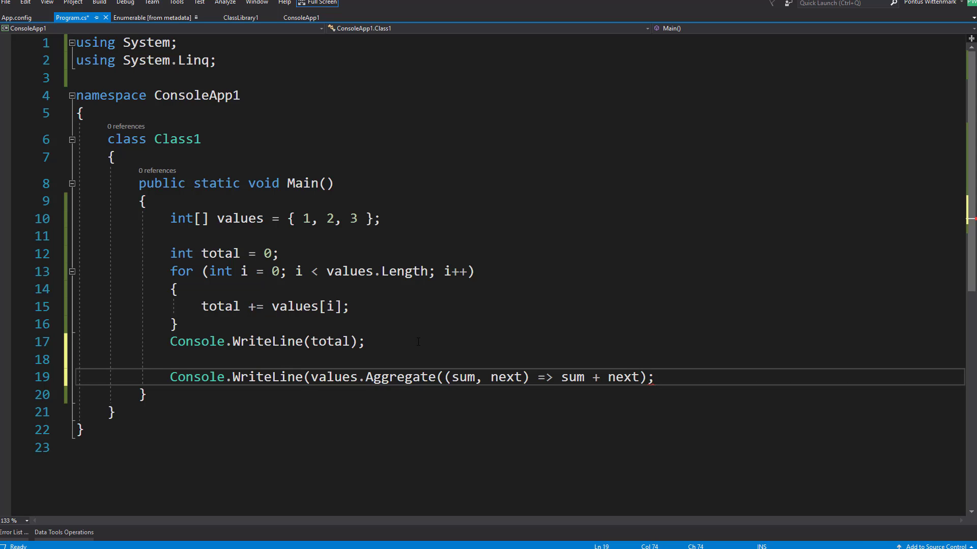
text())
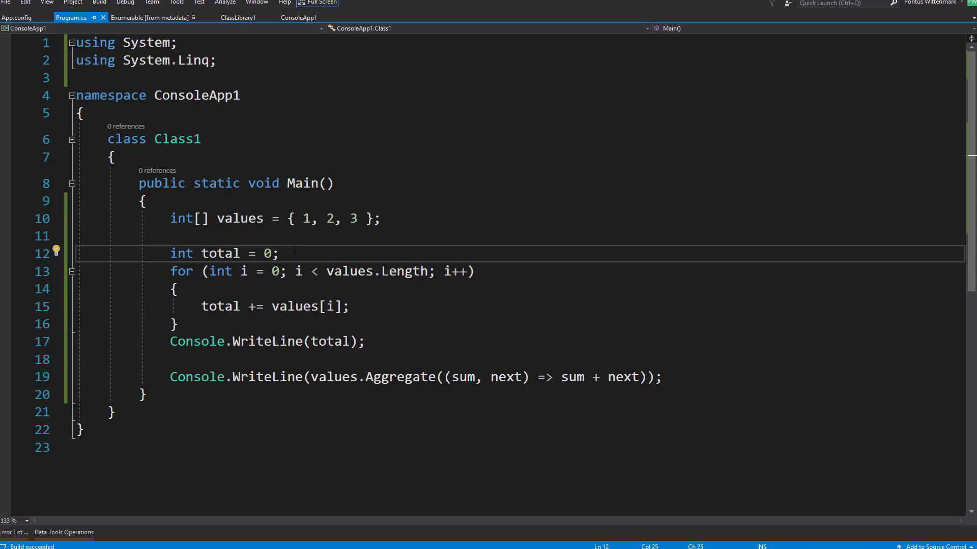
Step: Start total at 10, seed Aggregate with 10, and run to see 16 twice
text(1)
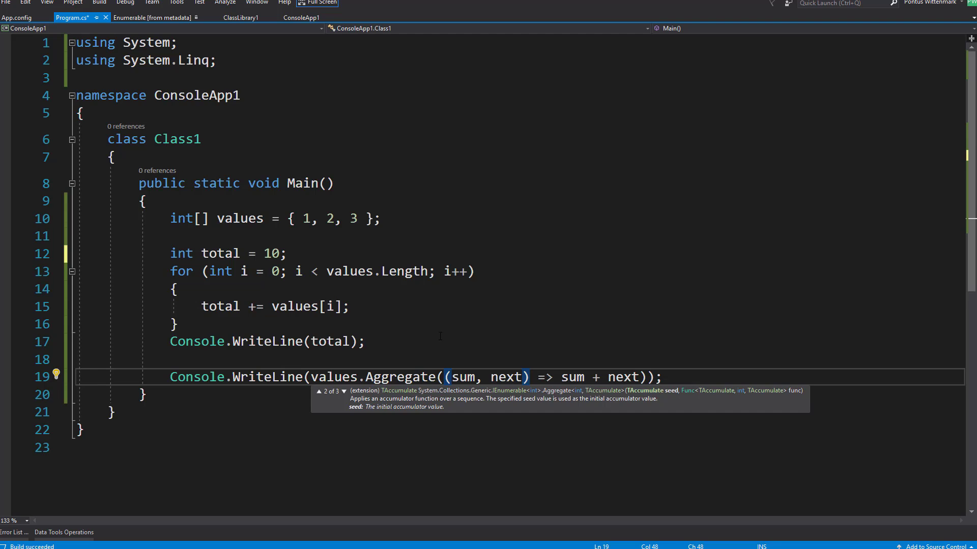
text(10,)
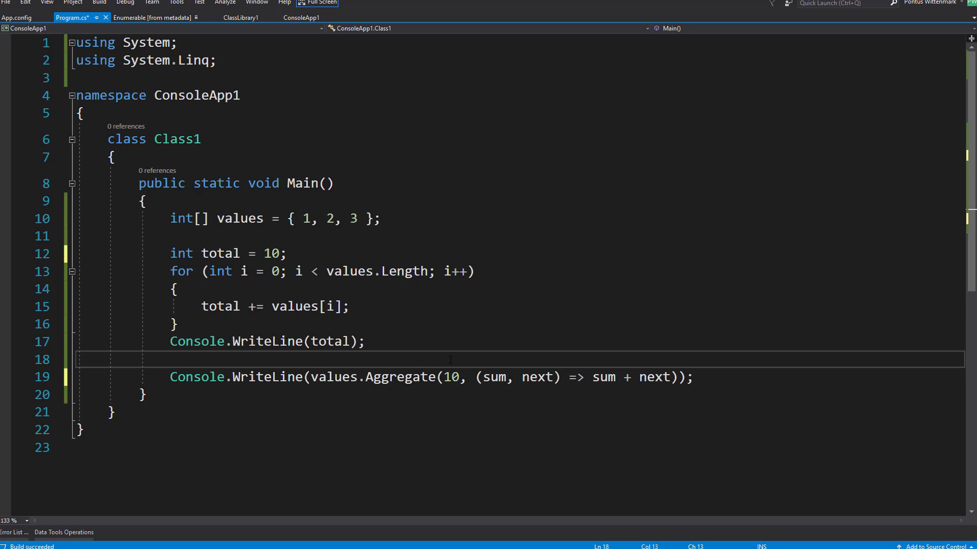
key(F5)
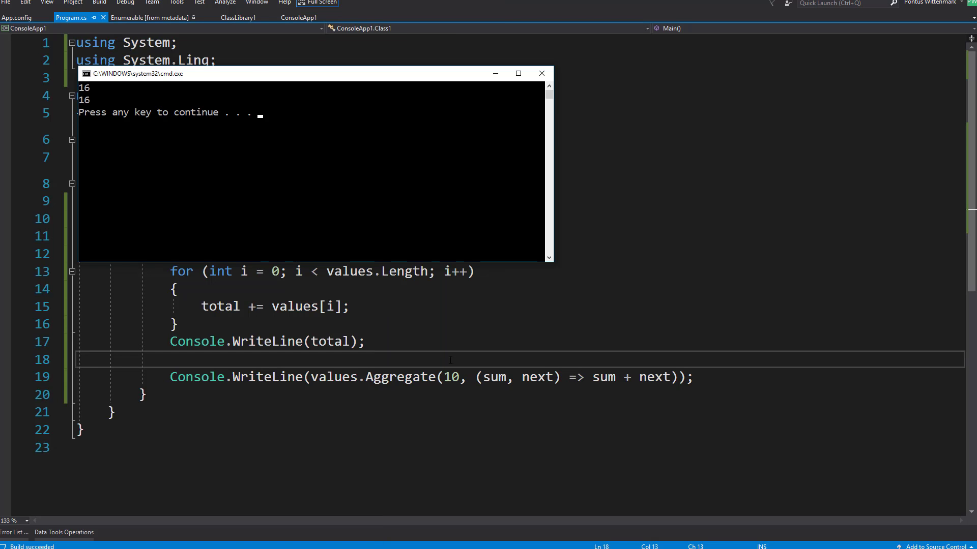
key(enter)
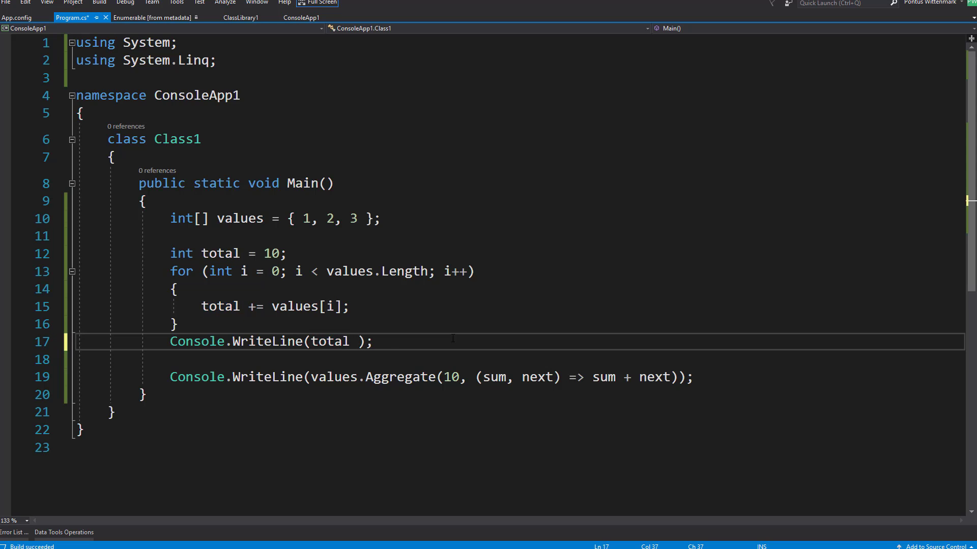
Step: Print total * 2, give Aggregate the selector sum => sum * 2, and save
text(* 2)
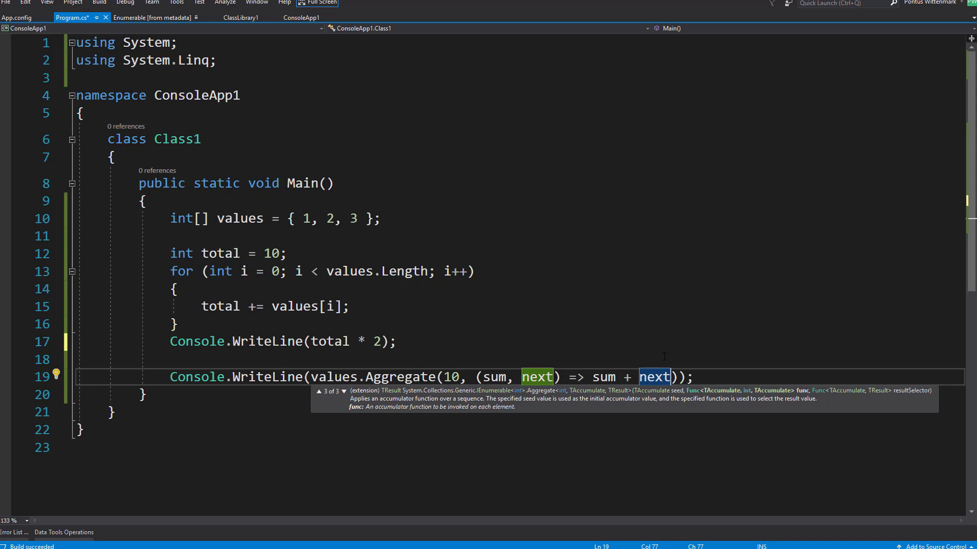
text(,)
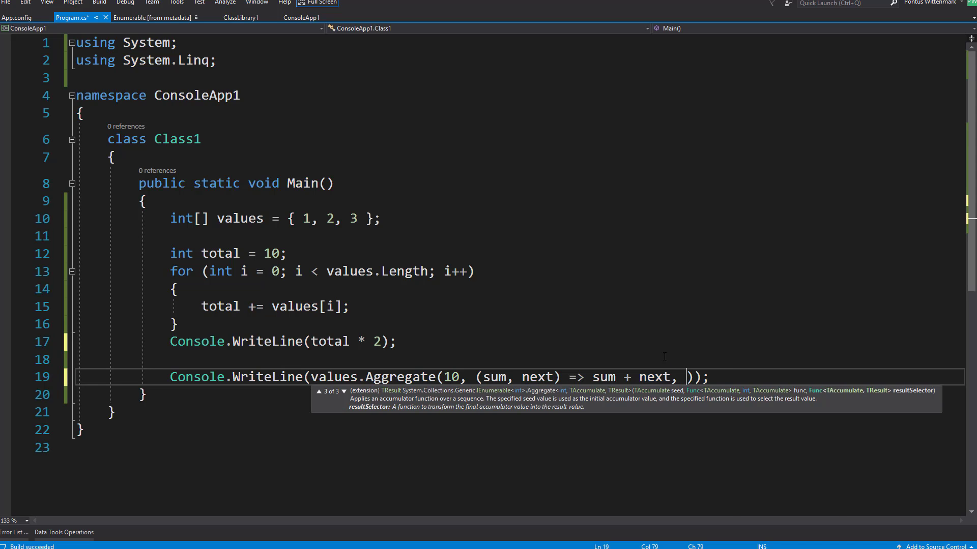
text(sum)
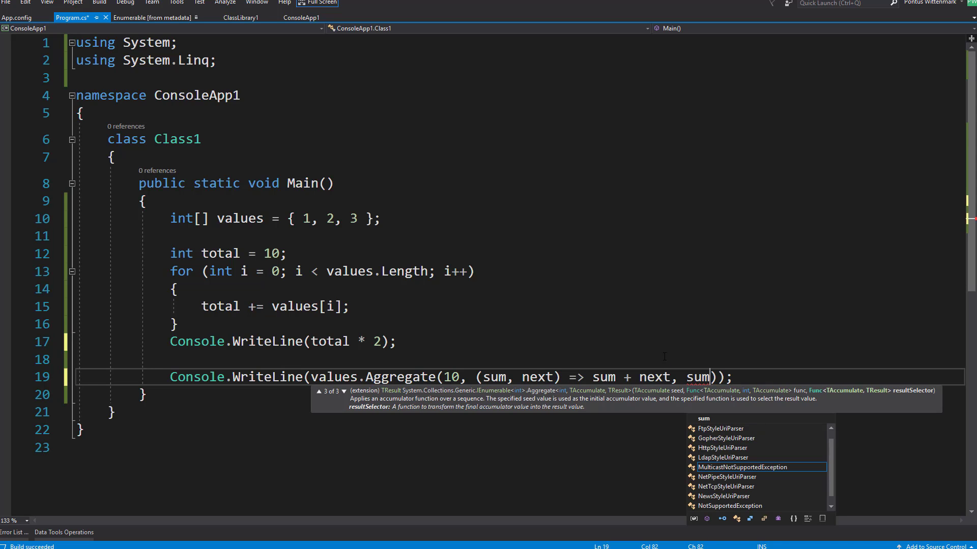
text(=>)
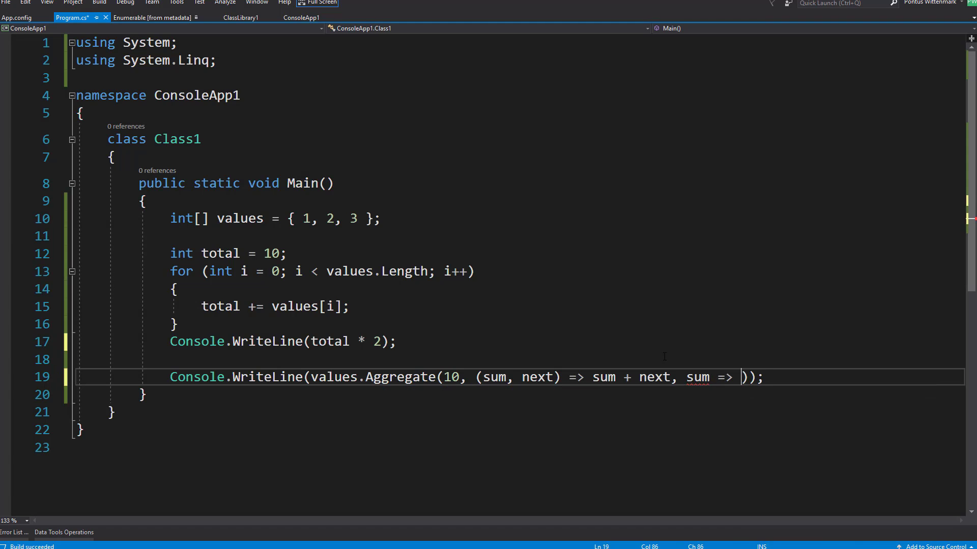
text(sum *)
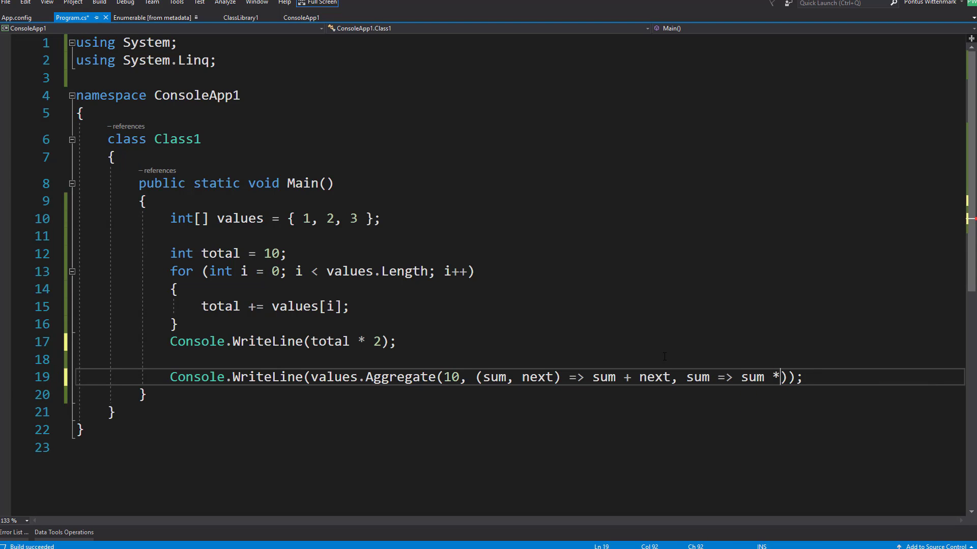
text(2)
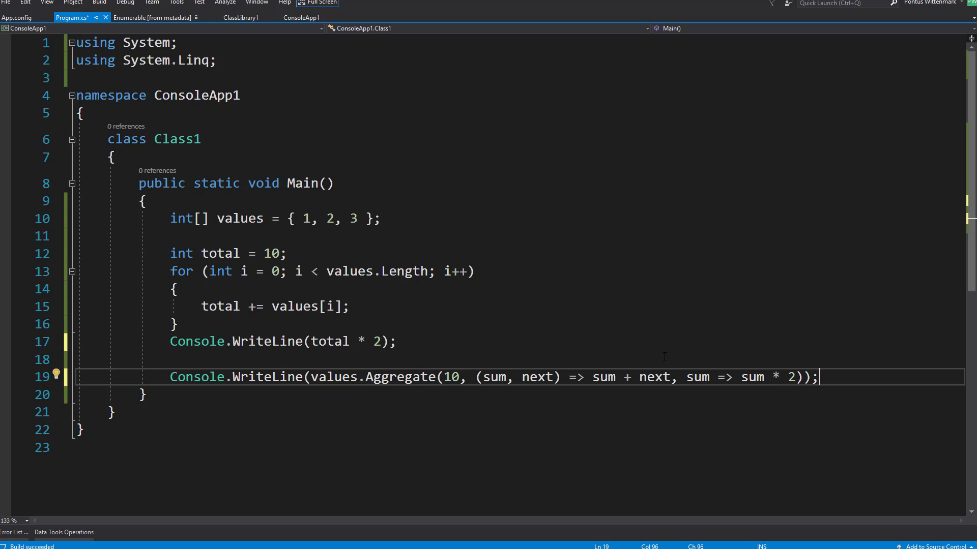
key(ctrl+s)
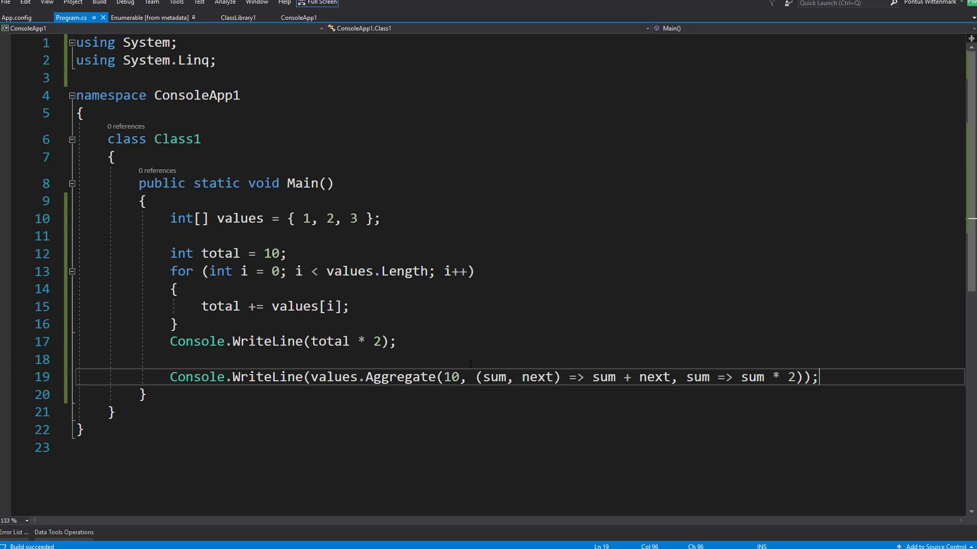
Step: Add Console.WriteLine((10 + values.Sum()) * 2); on a new line and save
key(enter)
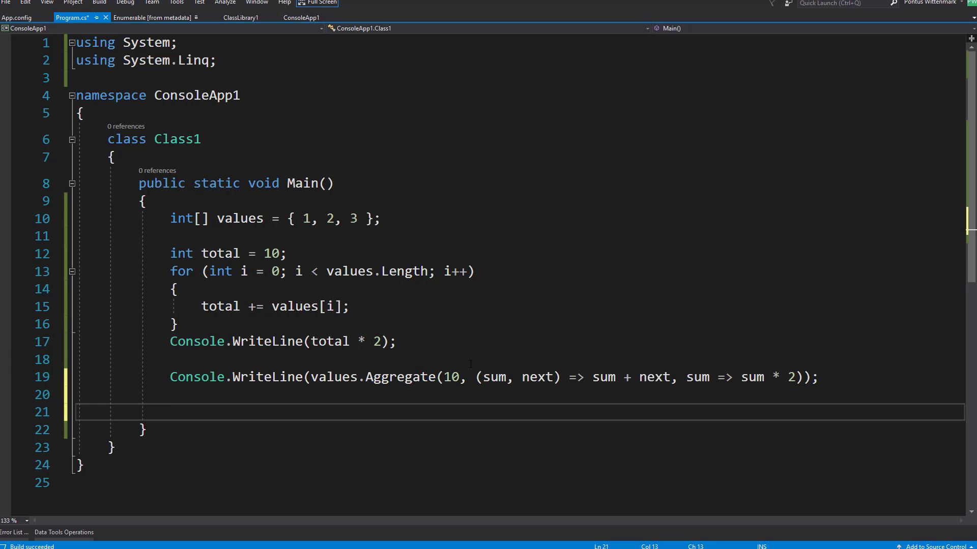
text(Console.WriteLine();)
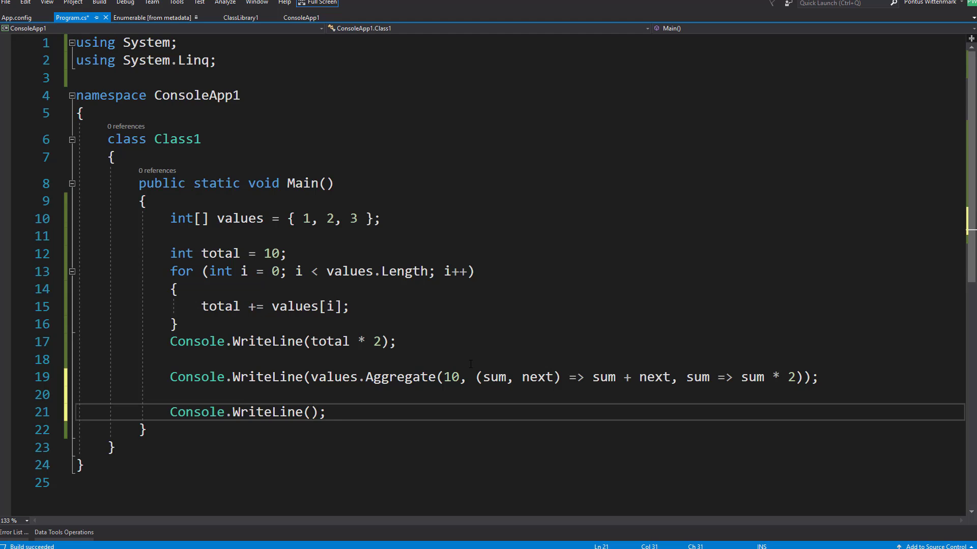
text(10 +)
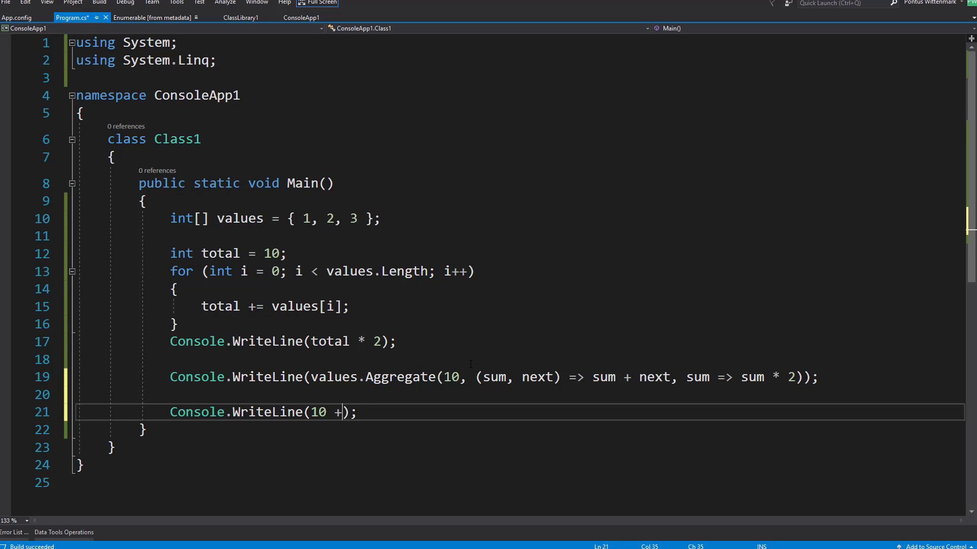
text(values.)
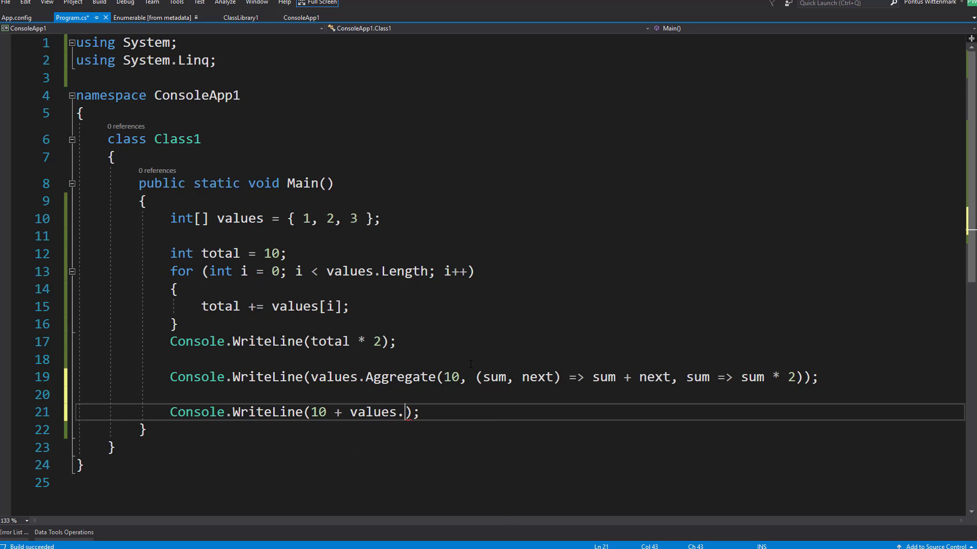
text(Sum()) * 2)
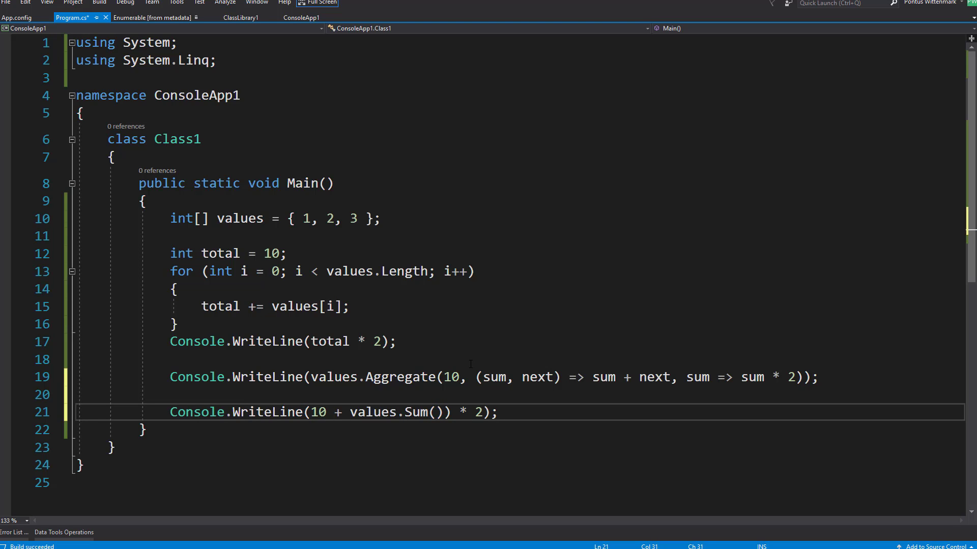
text(()
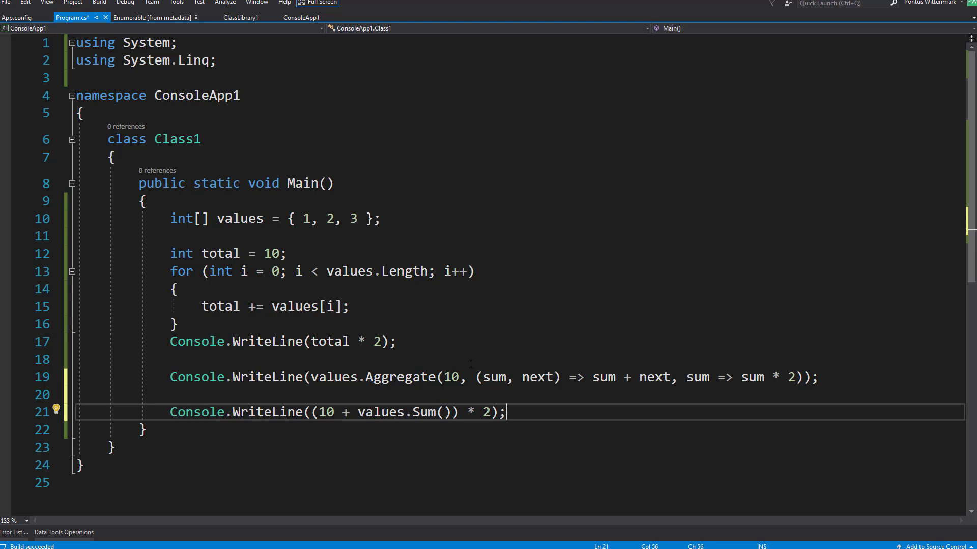
key(ctrl+s)
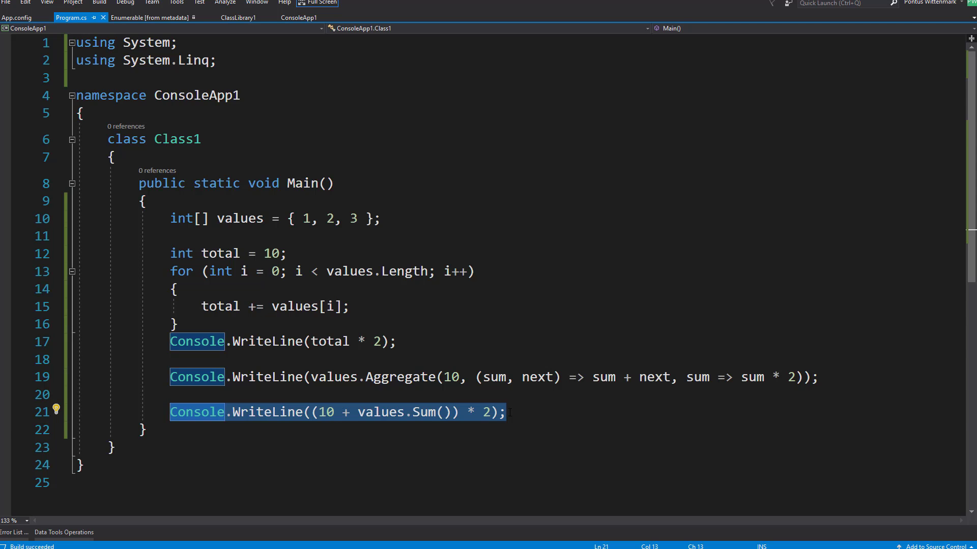
click(177, 289)
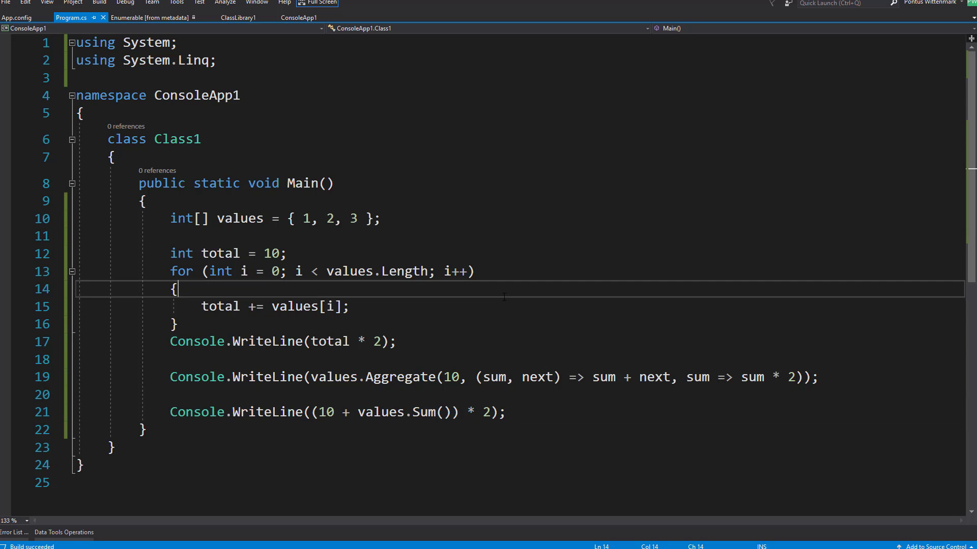